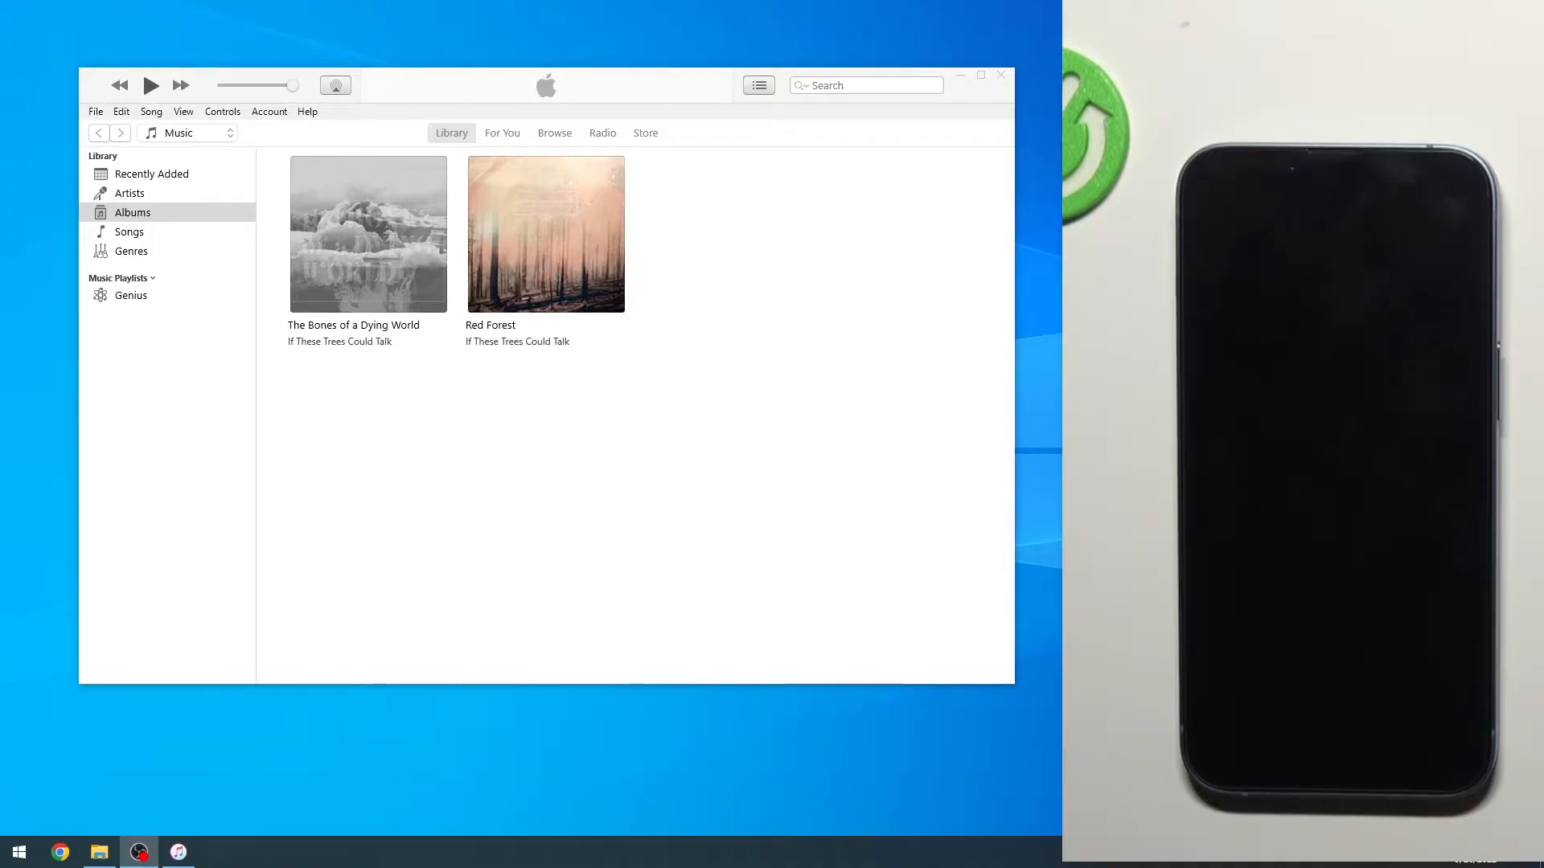
pyautogui.moveTo(754, 469)
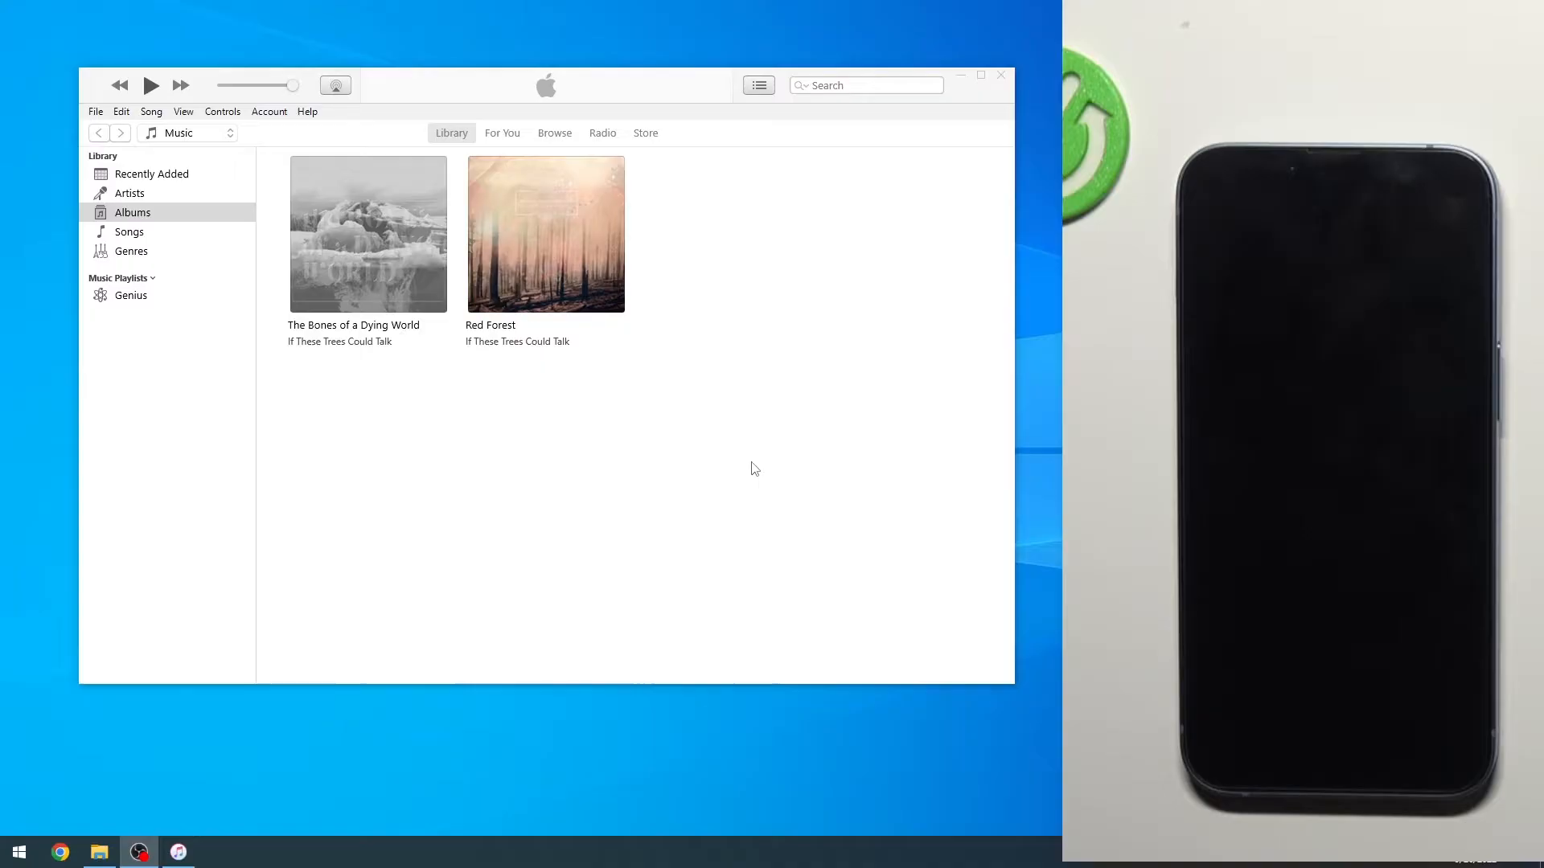
pyautogui.moveTo(724, 509)
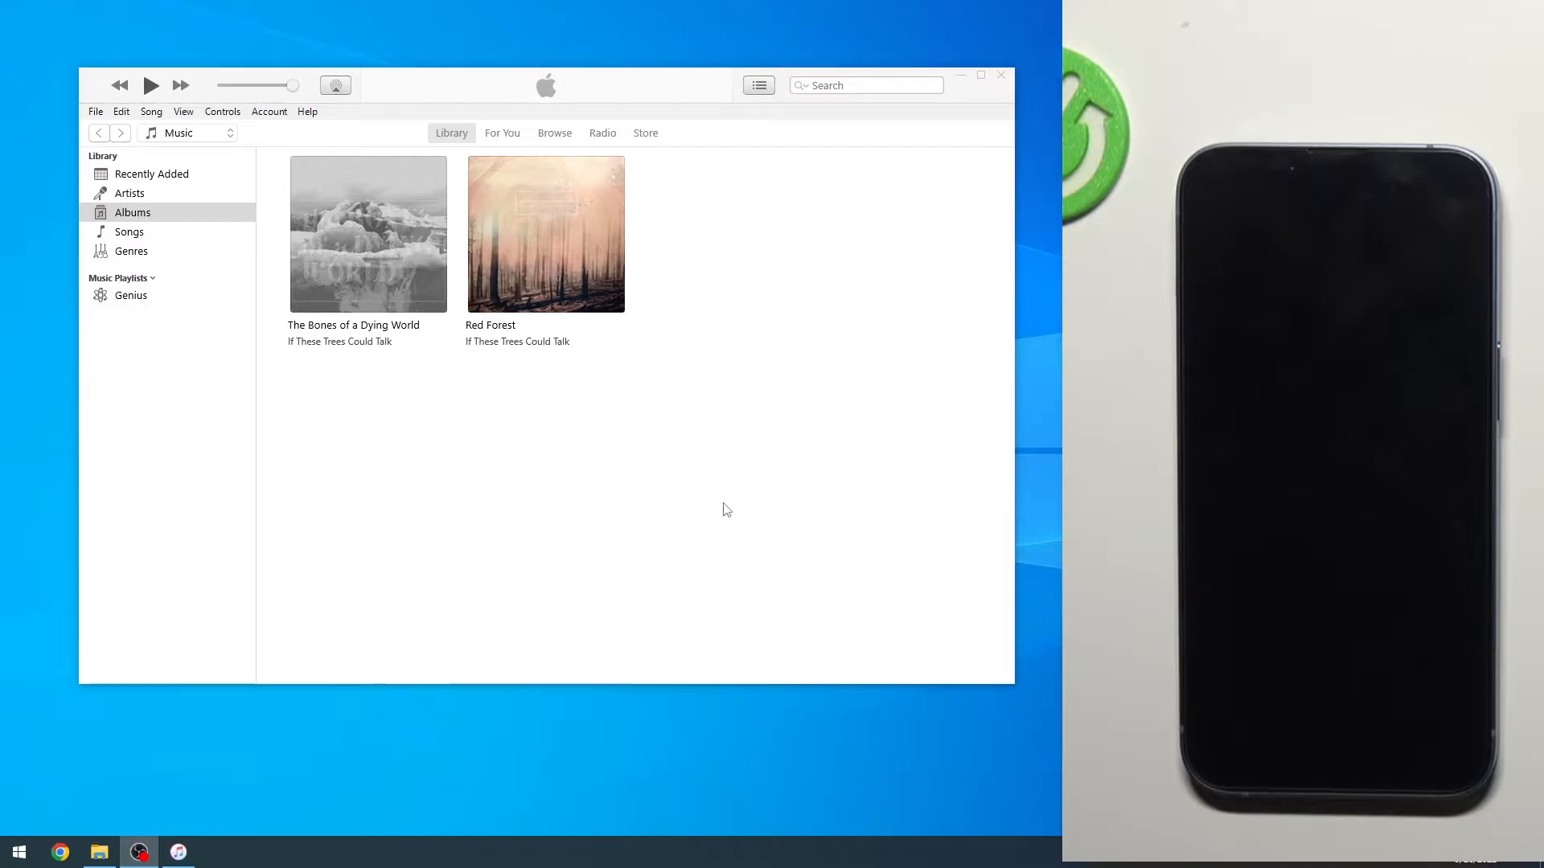
pyautogui.moveTo(654, 56)
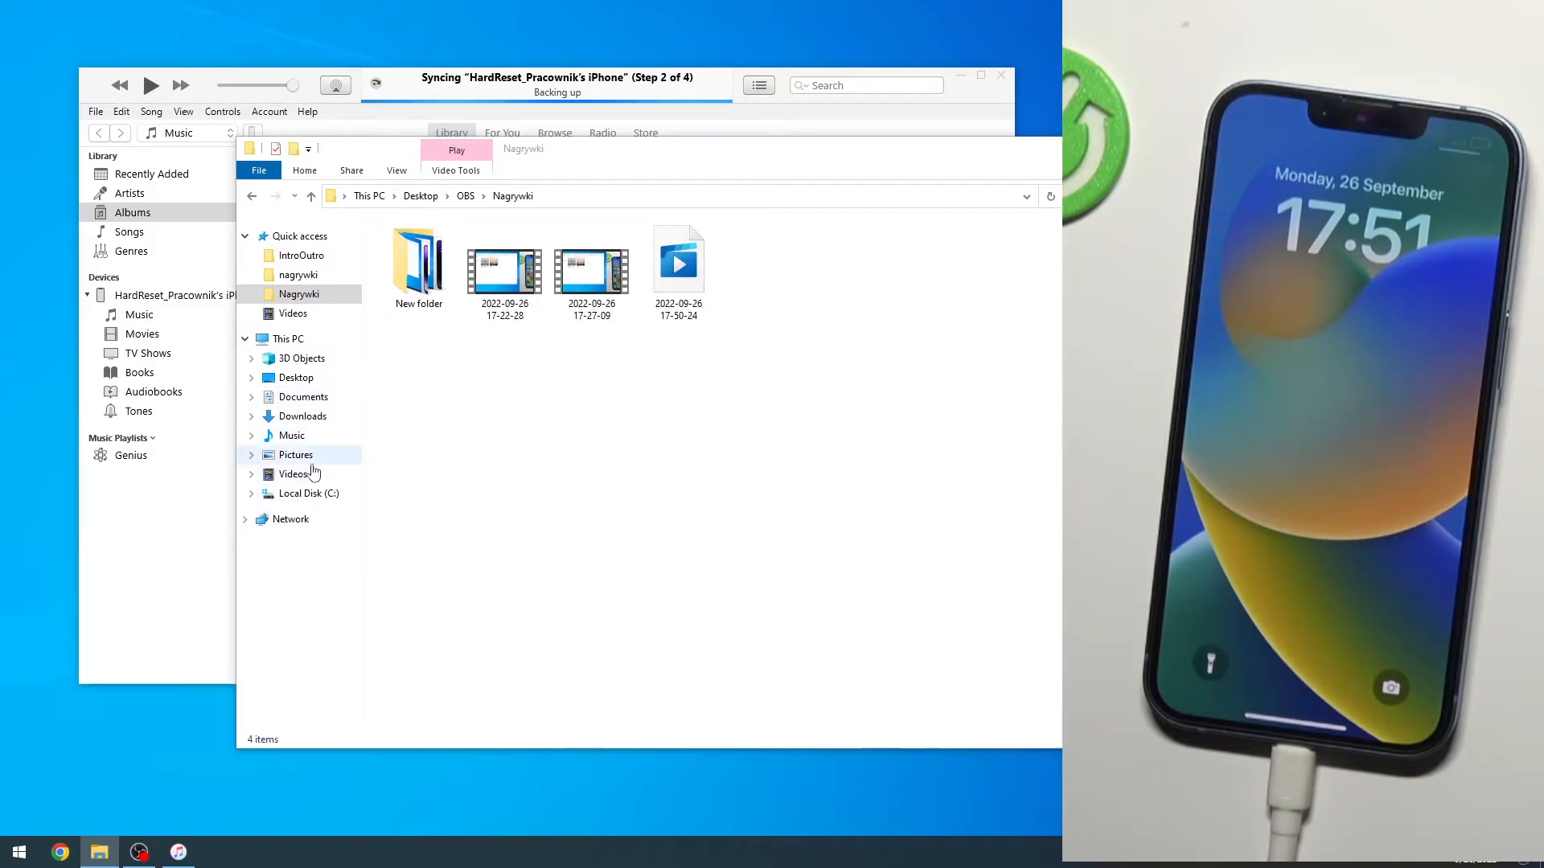
# Step: Dismiss the Nagrywki folder window so the syncing iPhone 14 summary shows in iTunes
pyautogui.click(309, 377)
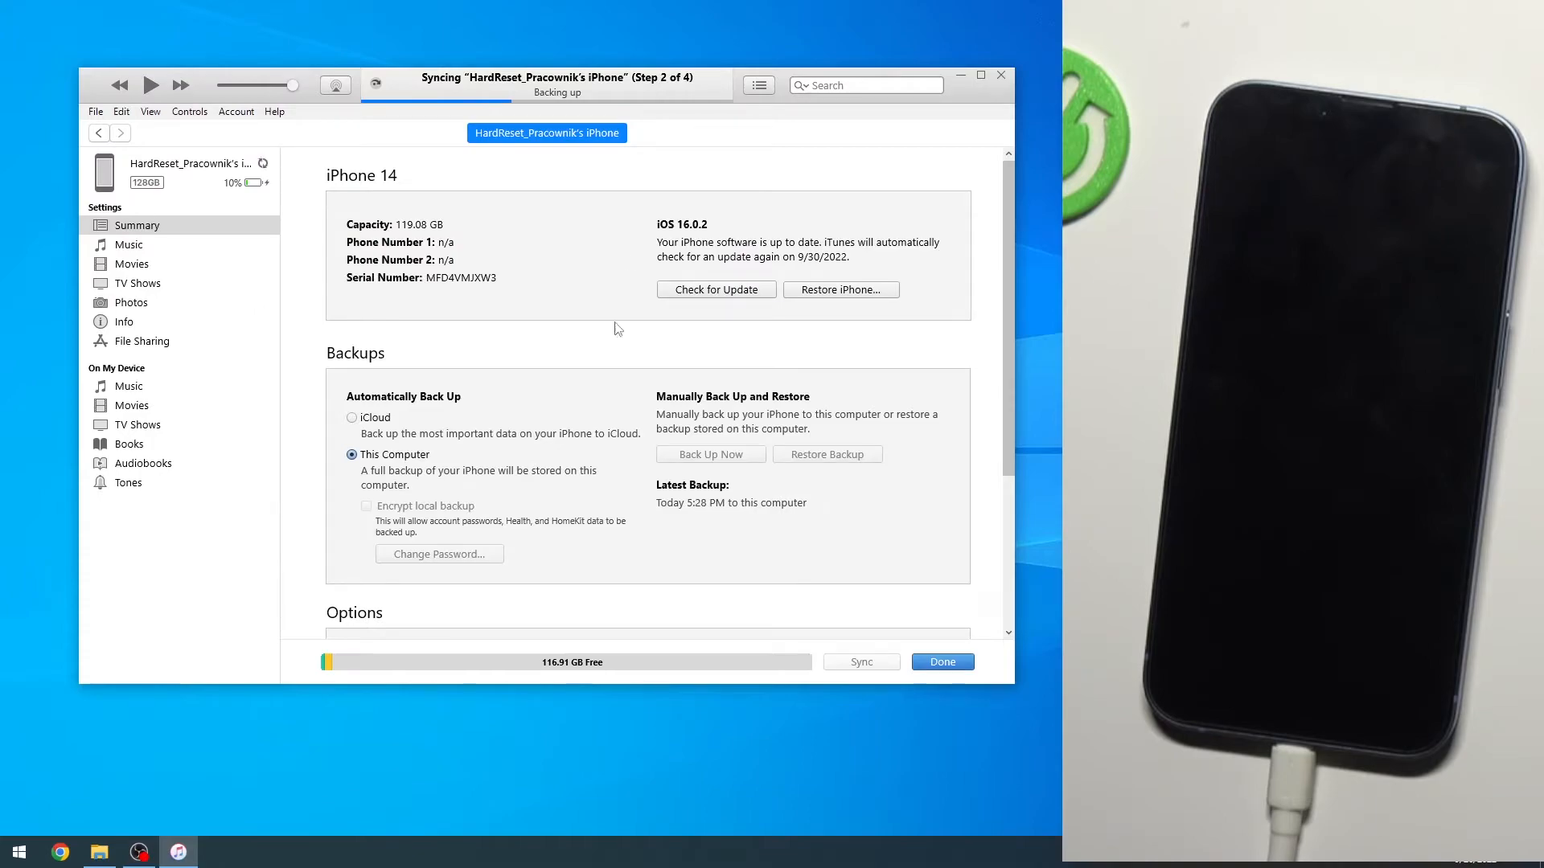
pyautogui.moveTo(906, 286)
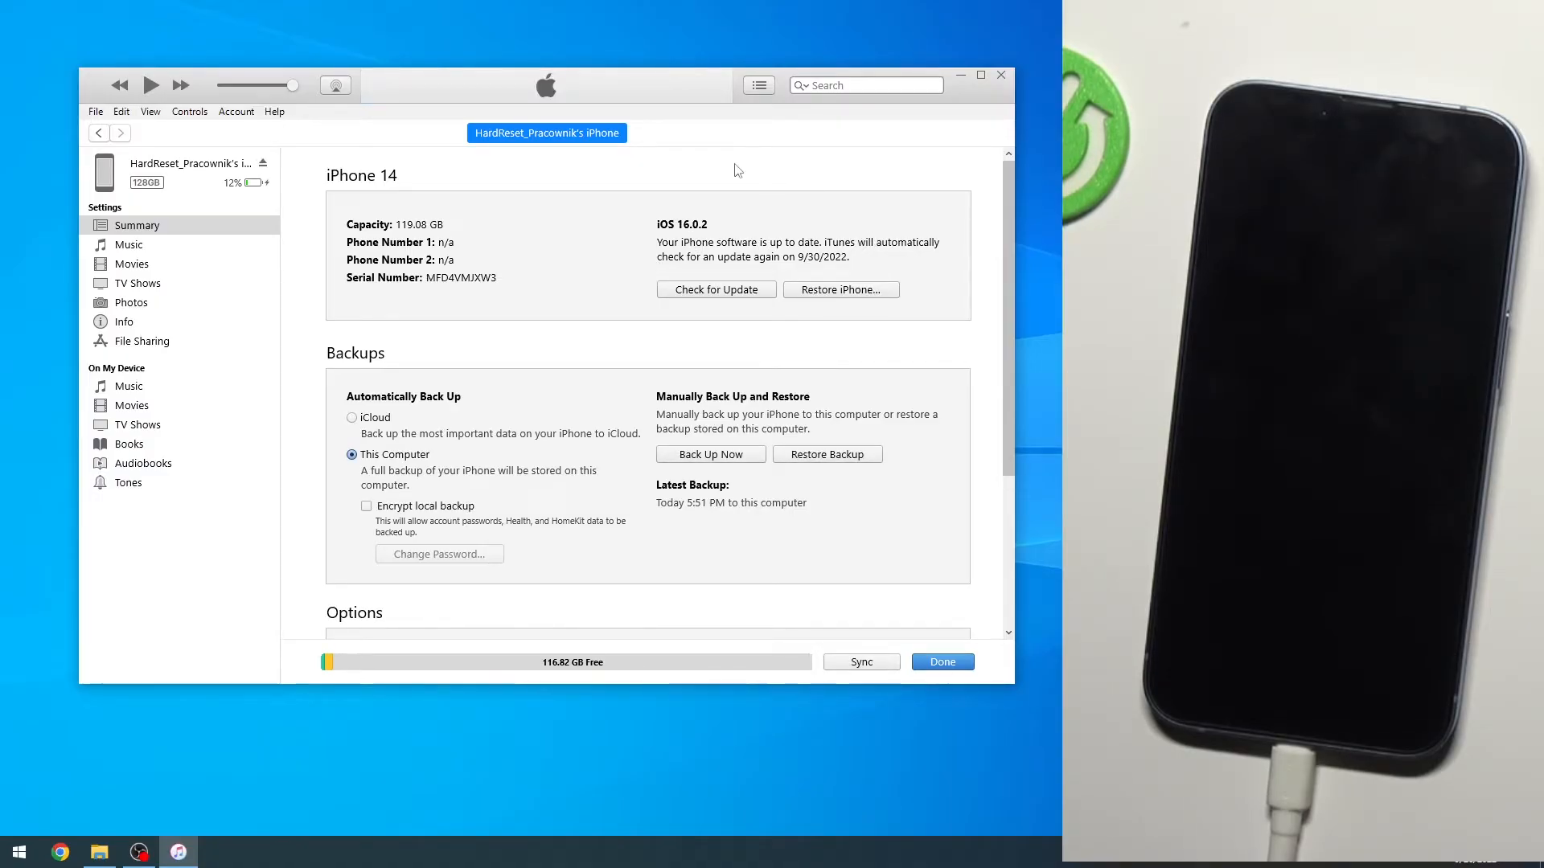
pyautogui.moveTo(727, 319)
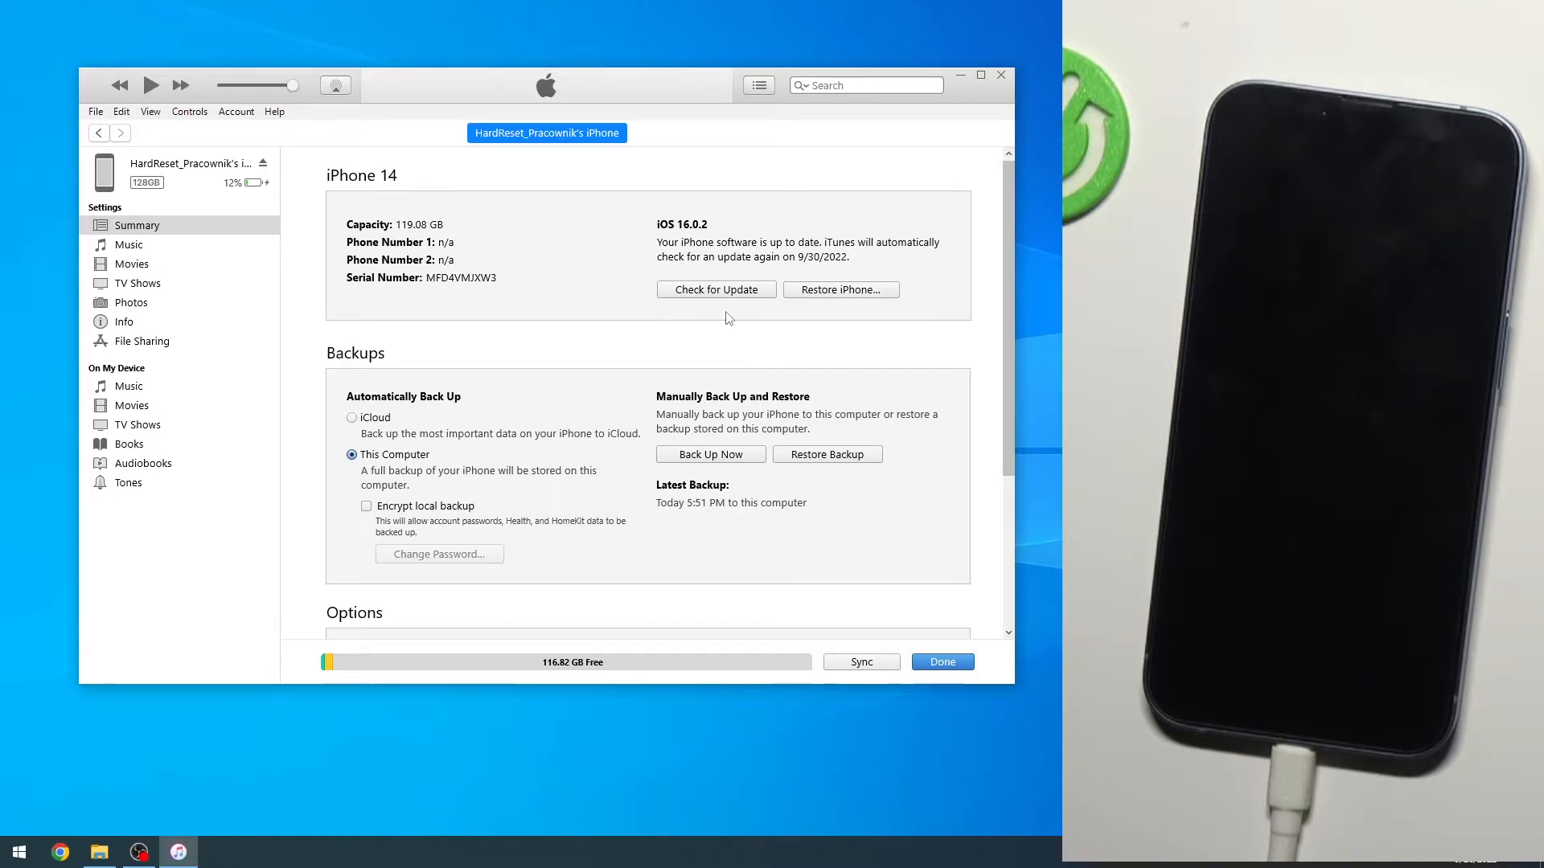
pyautogui.moveTo(716, 140)
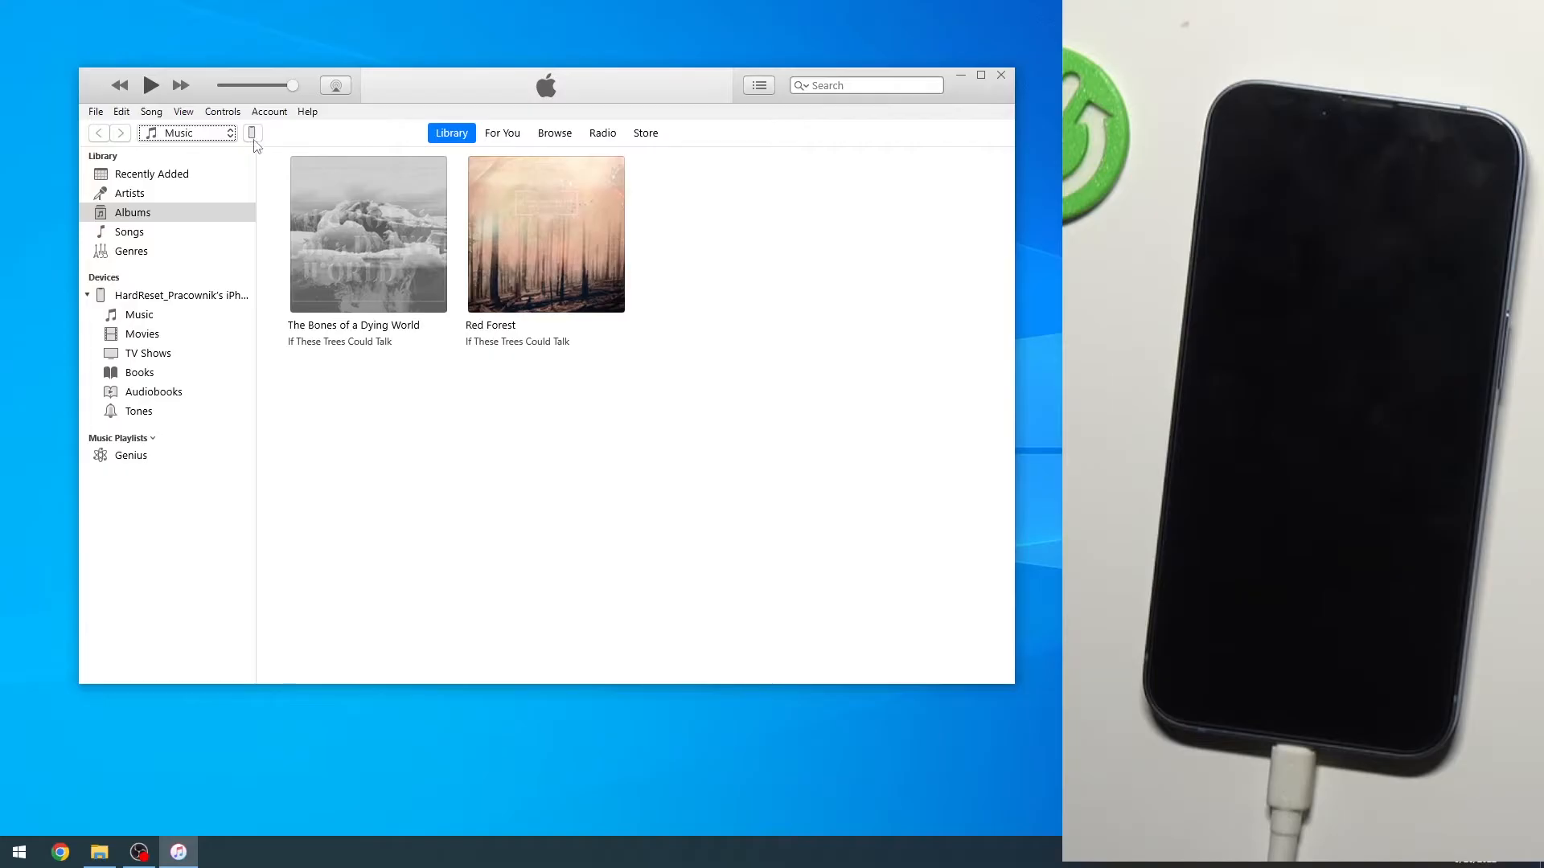
# Step: Return to the iPhone 14 summary showing 111.97 GB free and today's 5:51 PM backup
pyautogui.click(251, 133)
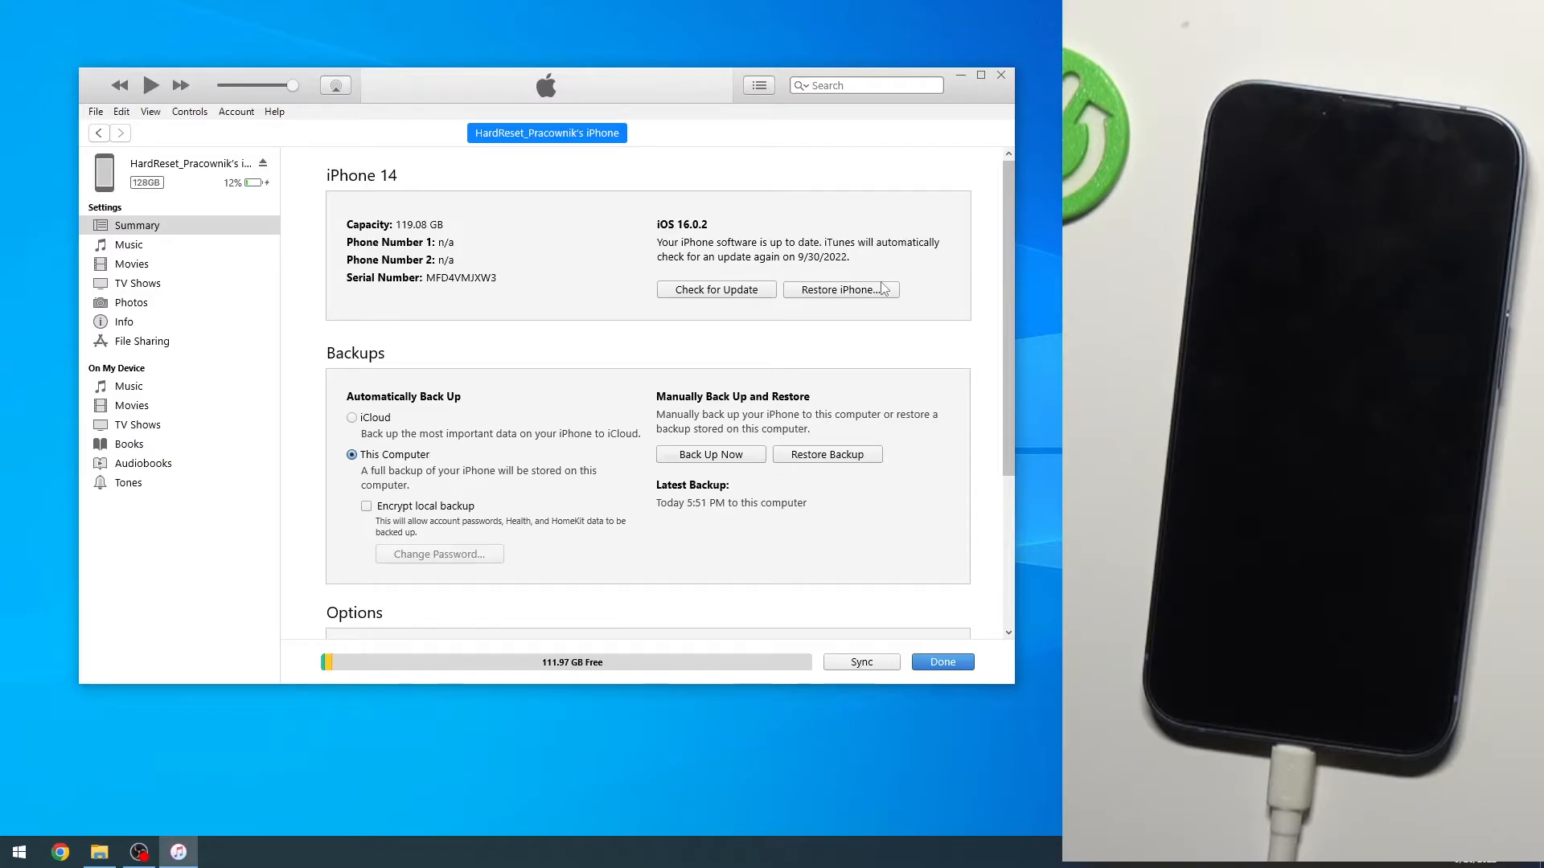
pyautogui.moveTo(860, 270)
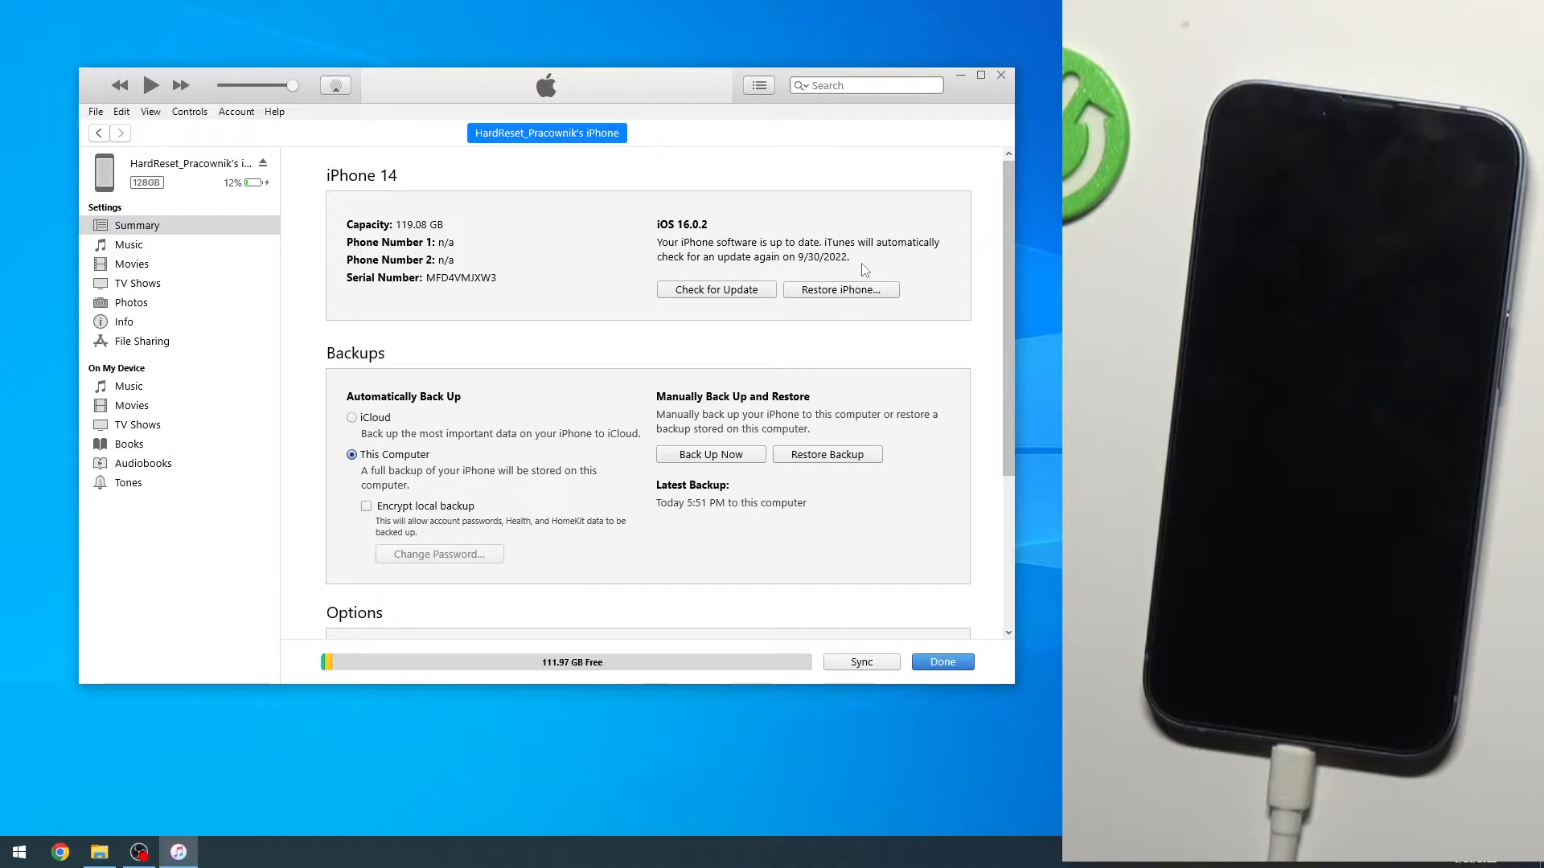
pyautogui.moveTo(851, 277)
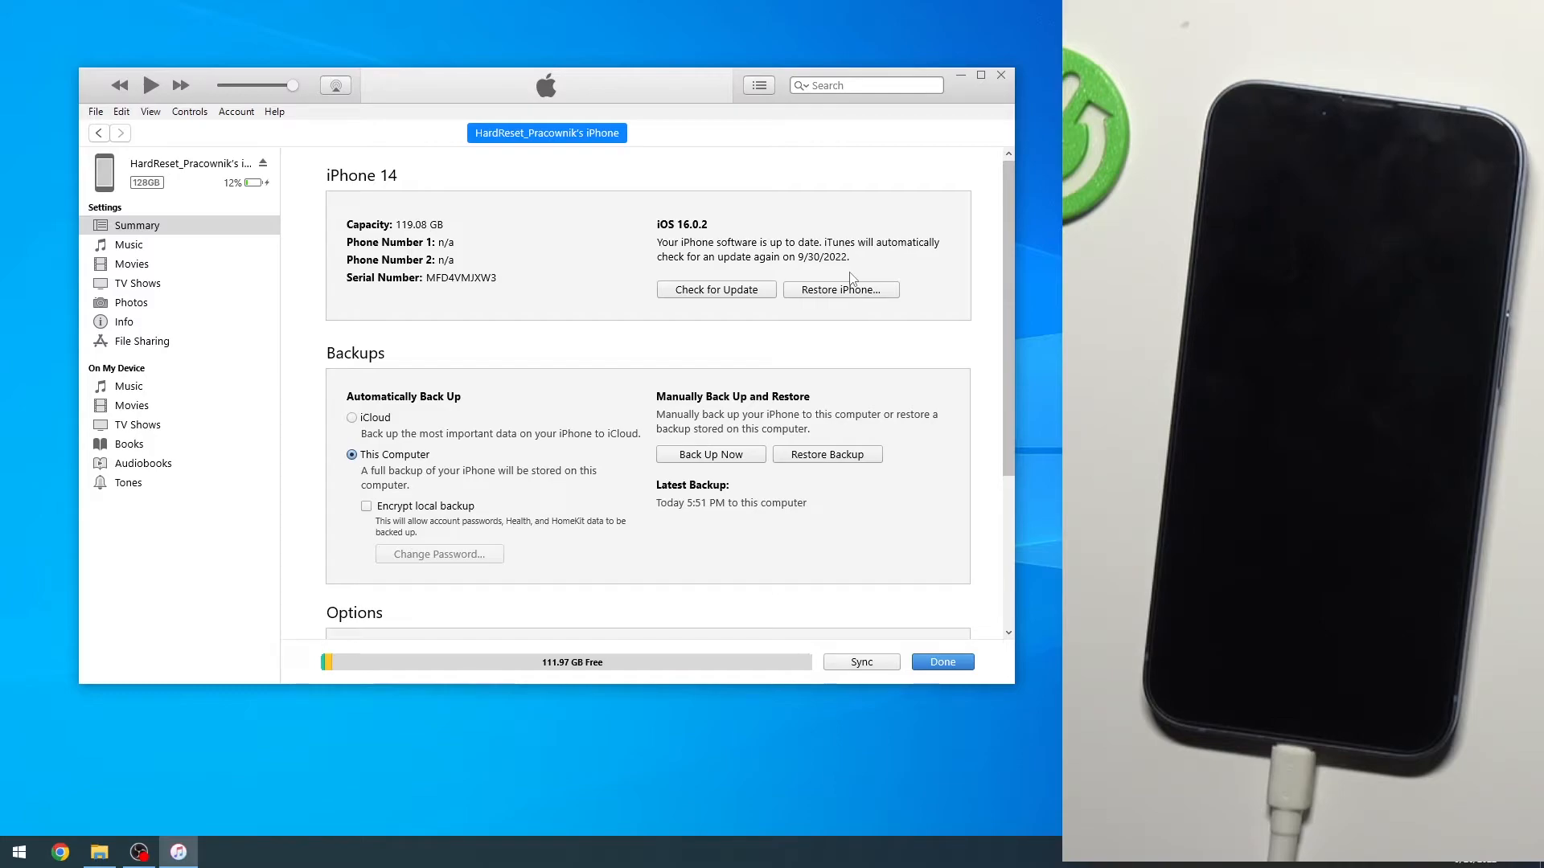
pyautogui.moveTo(926, 207)
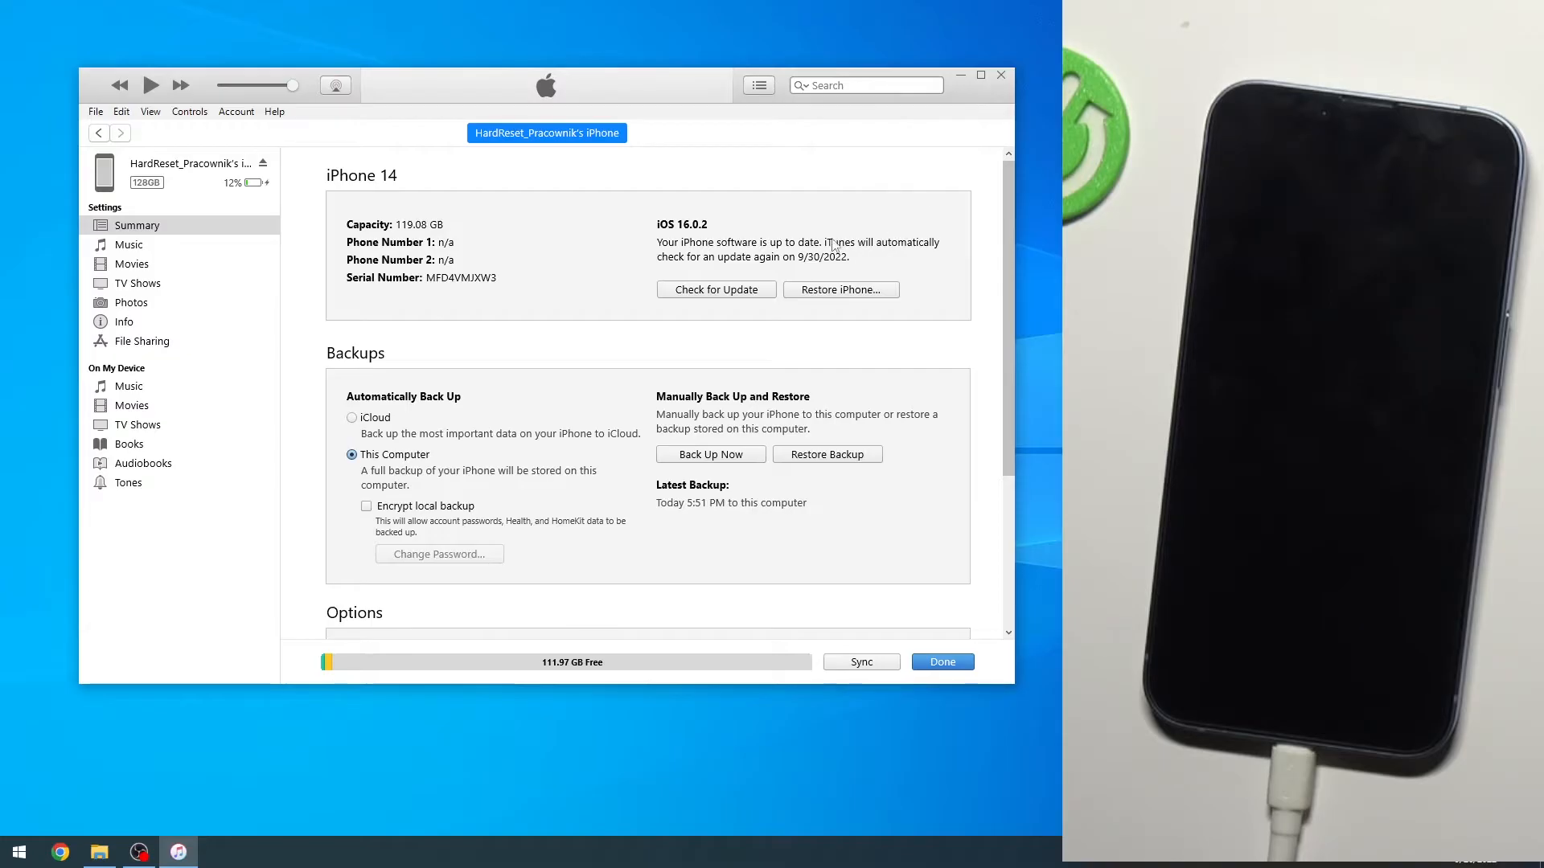
pyautogui.moveTo(647, 309)
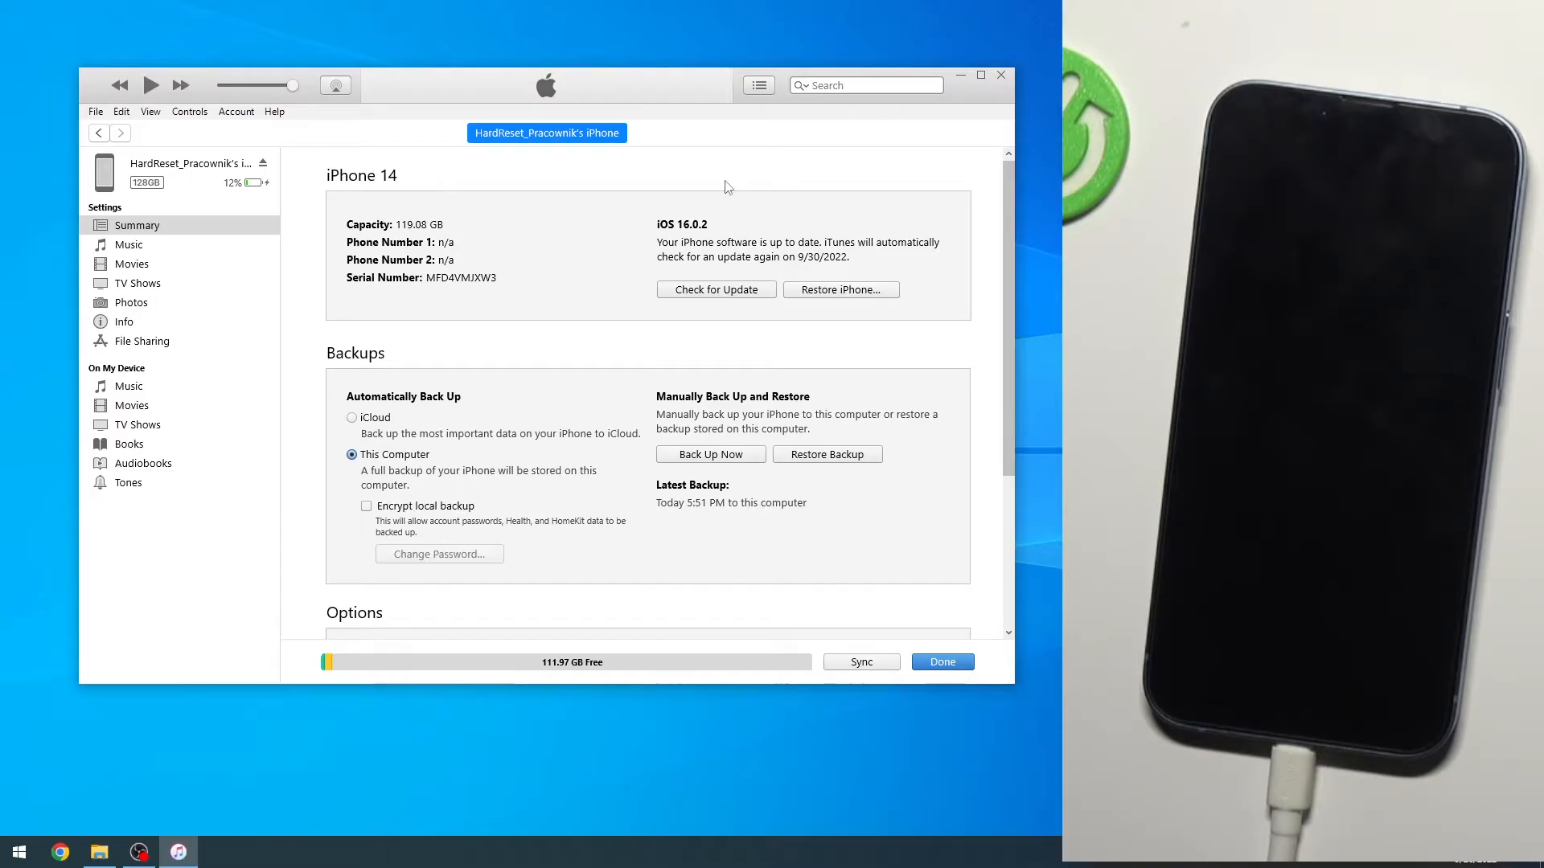
pyautogui.moveTo(806, 399)
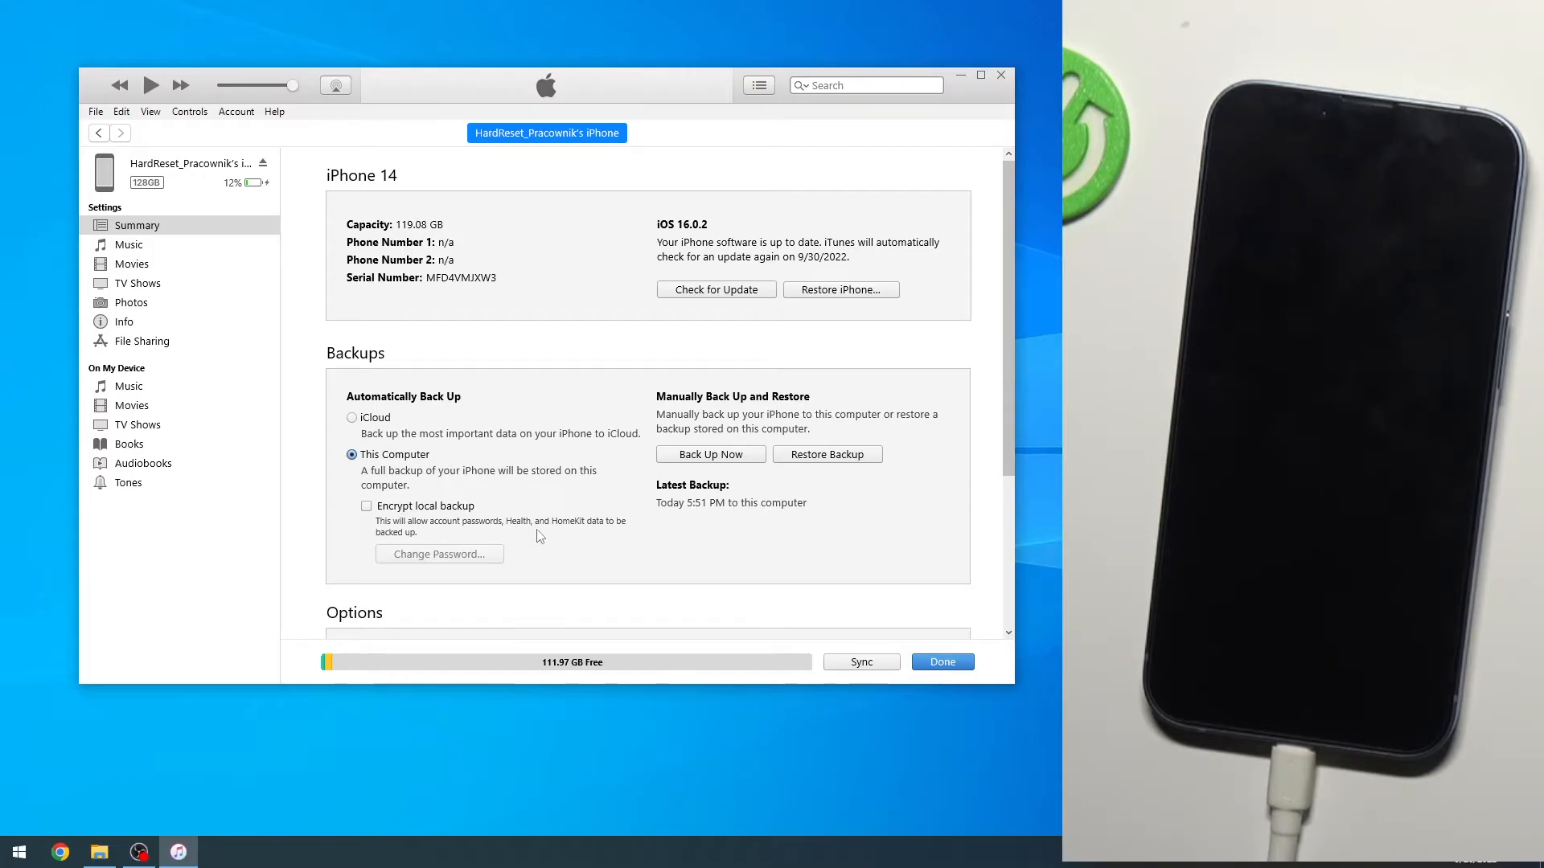
pyautogui.moveTo(337, 411)
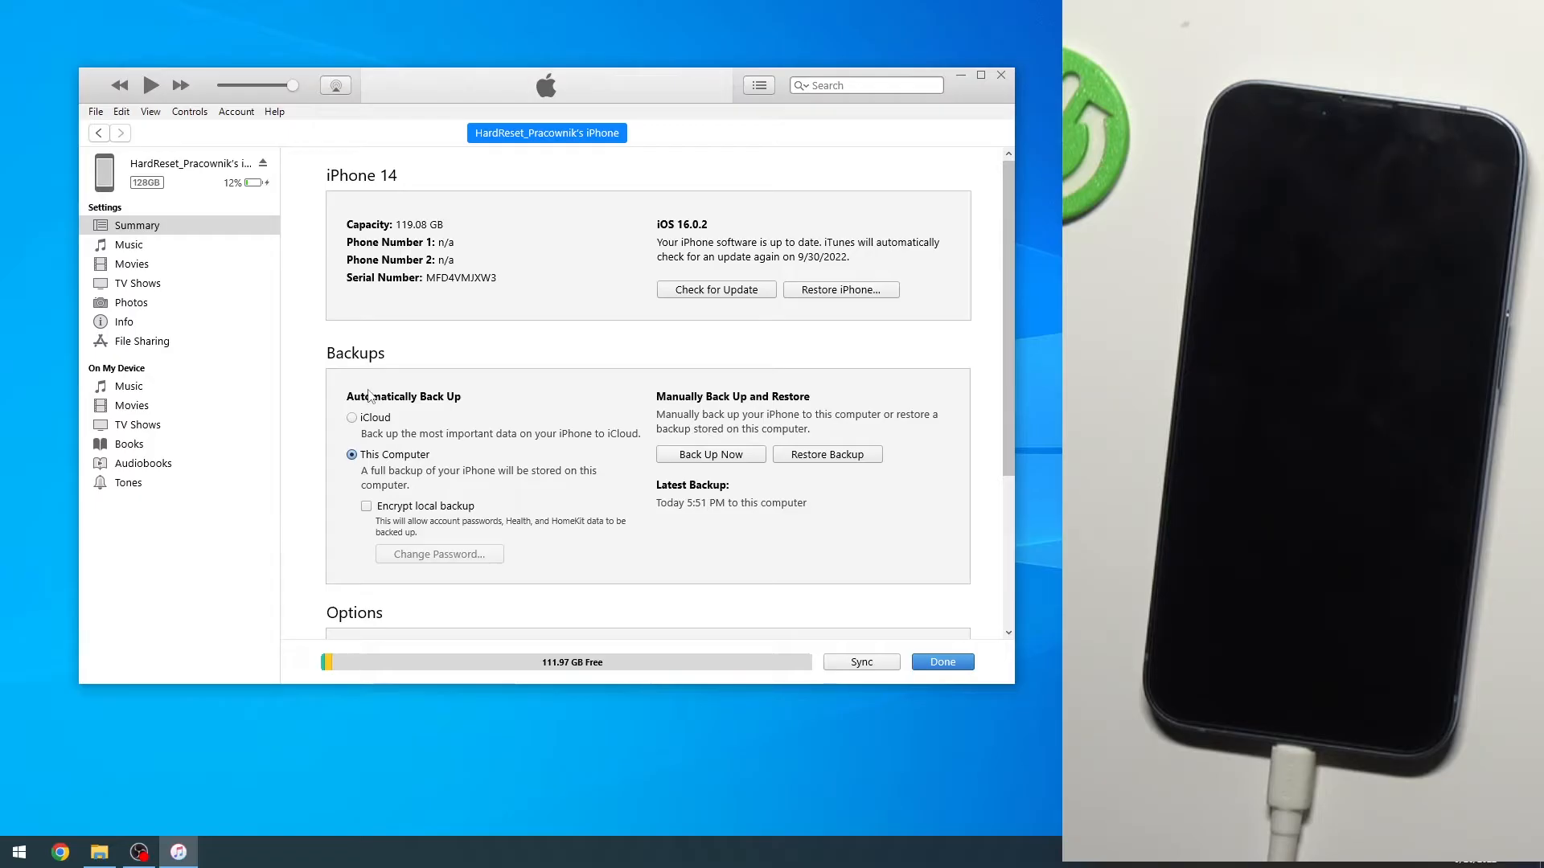
pyautogui.moveTo(214, 145)
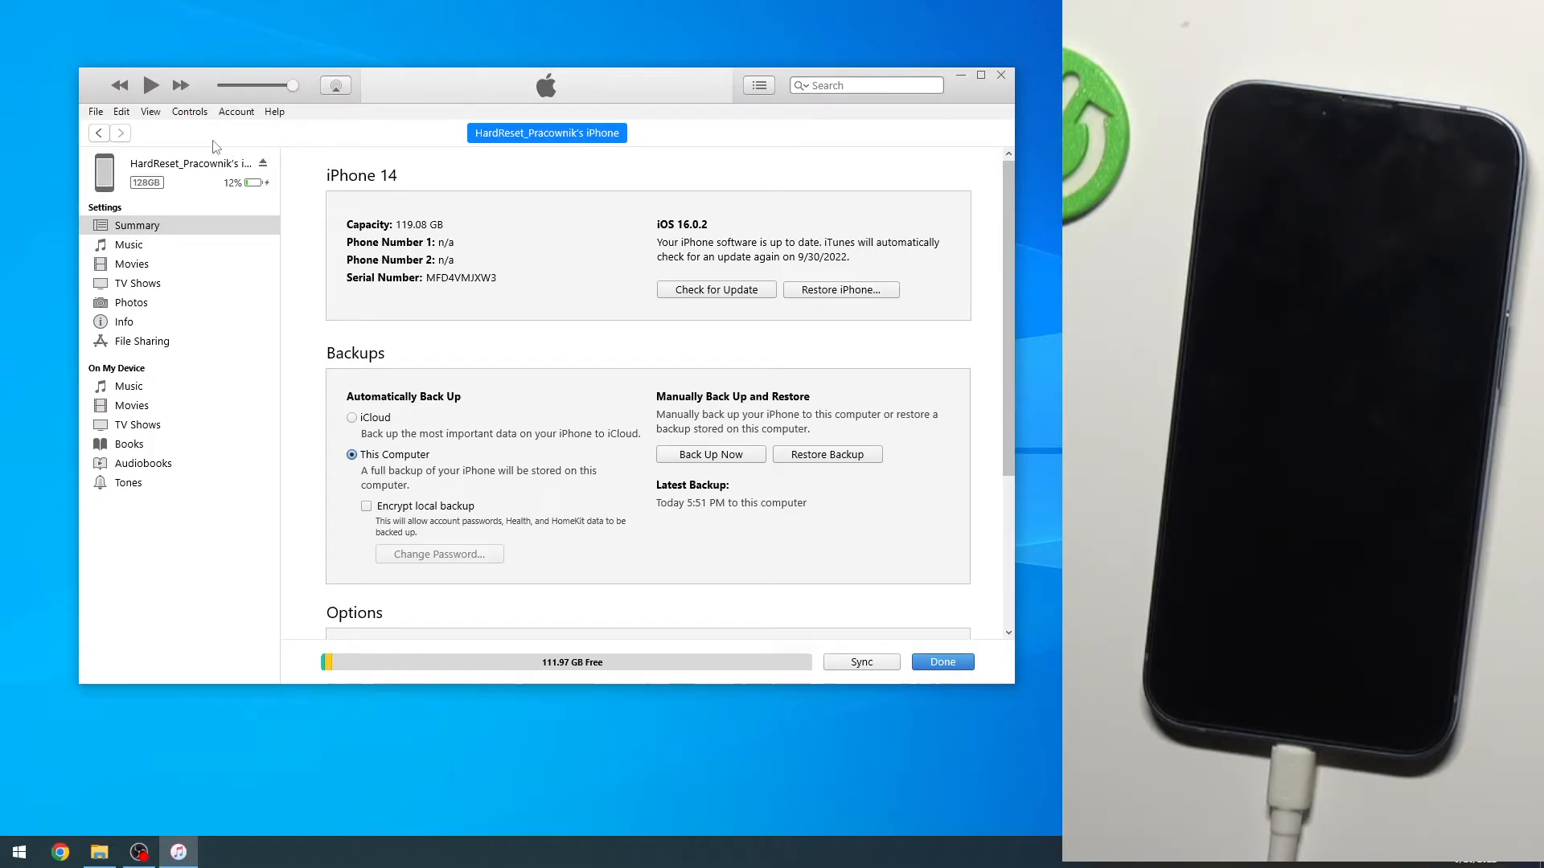
pyautogui.moveTo(895, 334)
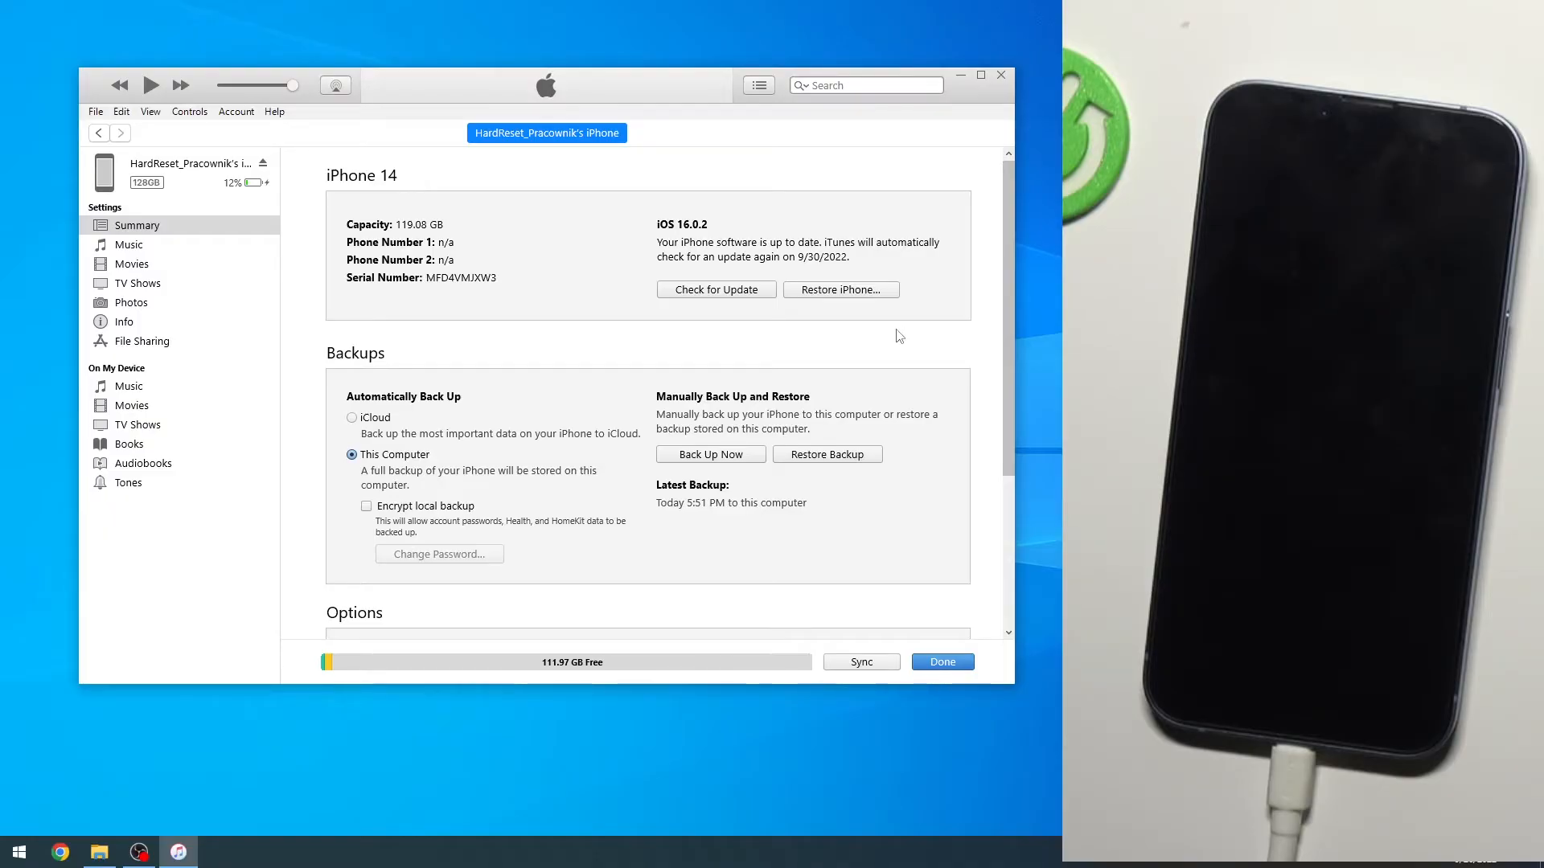
pyautogui.moveTo(901, 333)
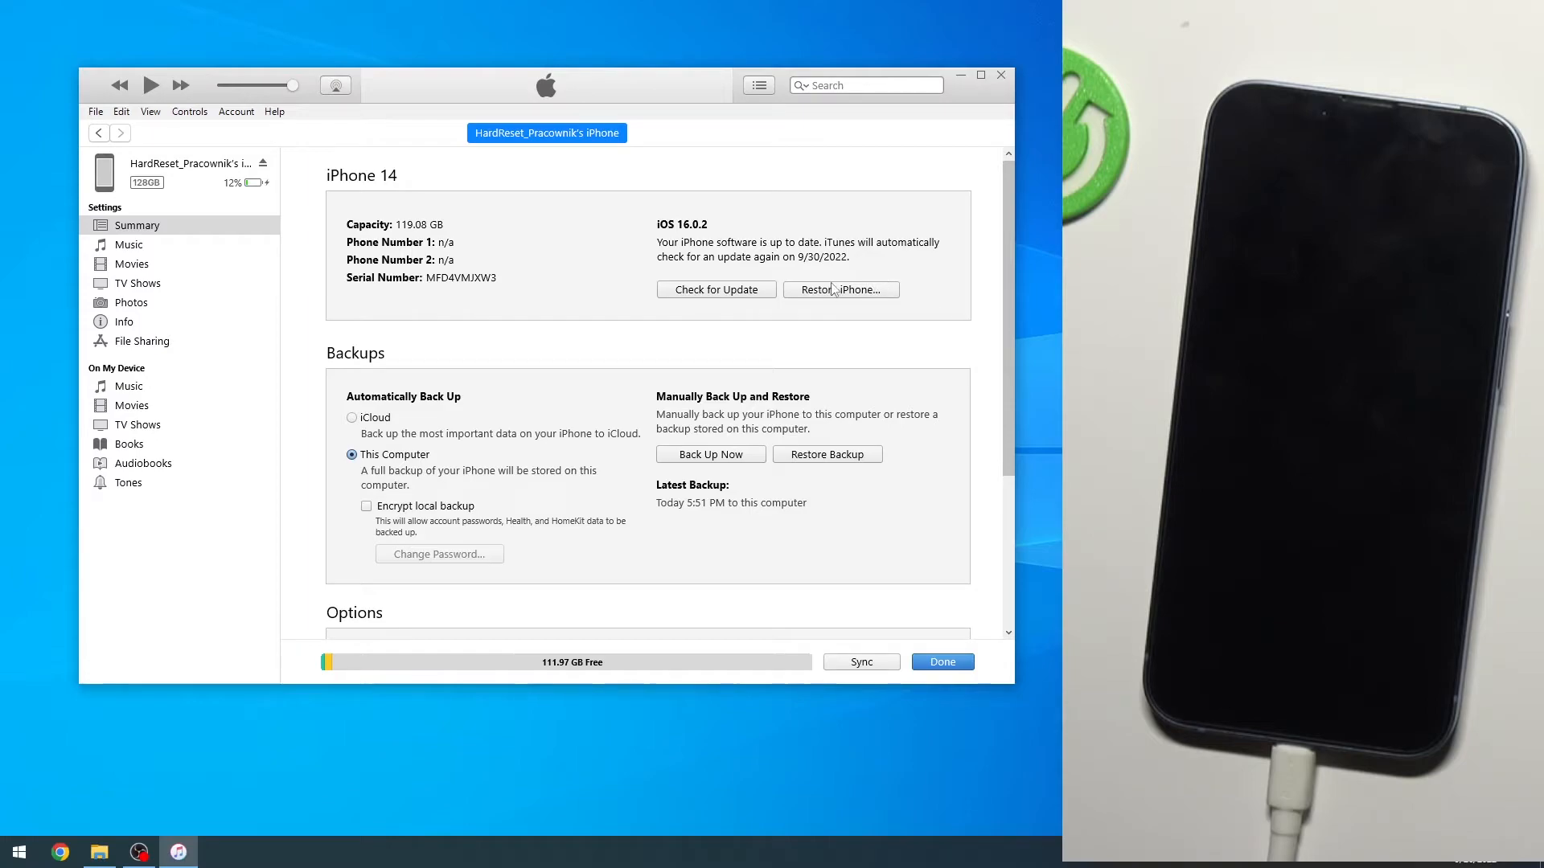
pyautogui.moveTo(854, 298)
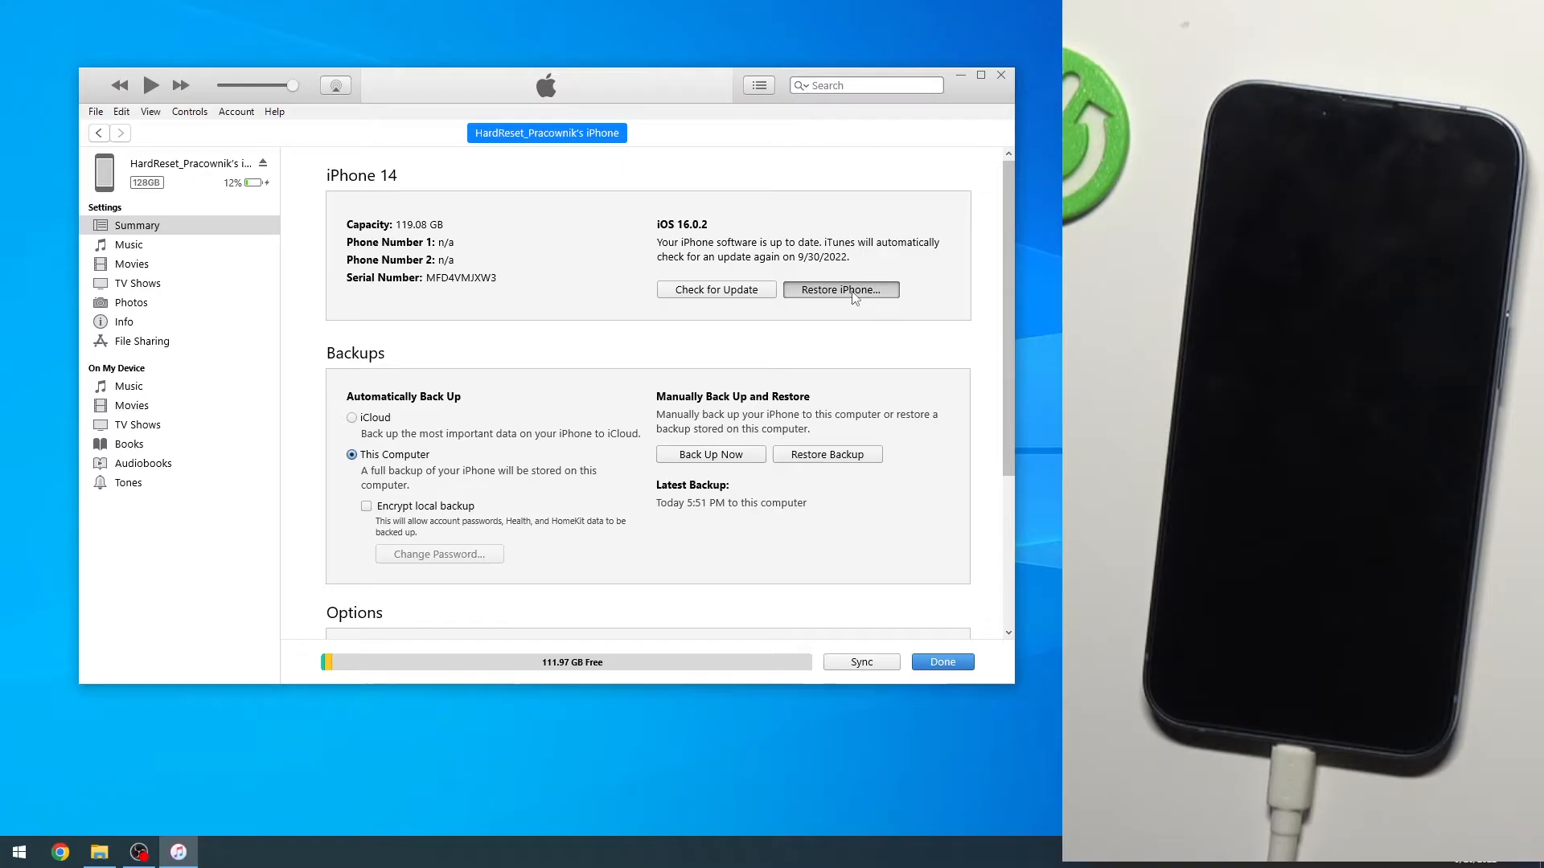
# Step: Choose Restore iPhone and confirm Restore to erase the iPhone 14 to factory settings
pyautogui.click(839, 289)
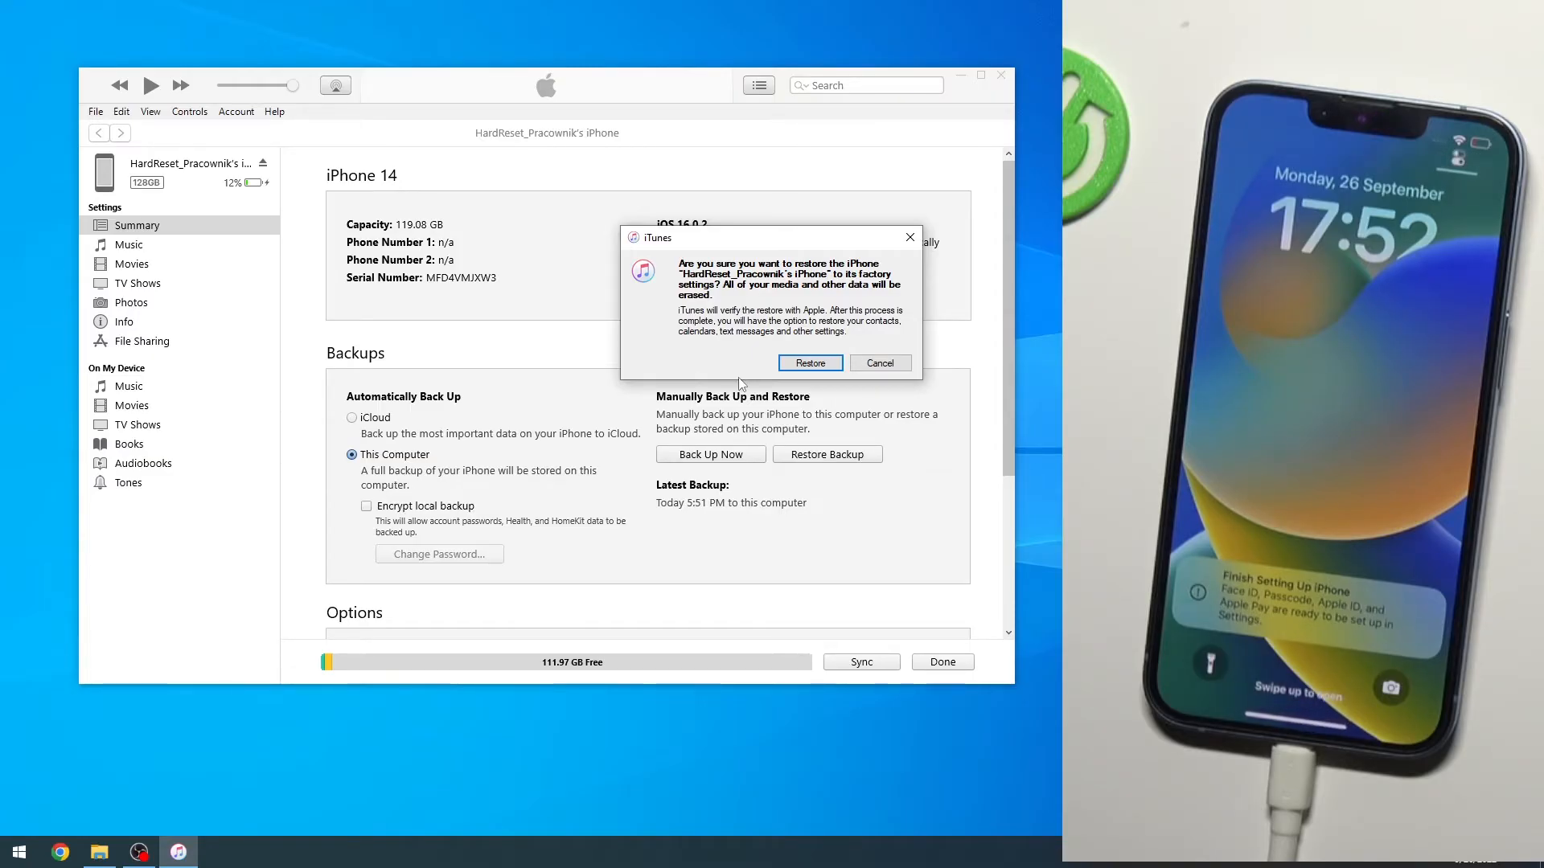
pyautogui.moveTo(963, 101)
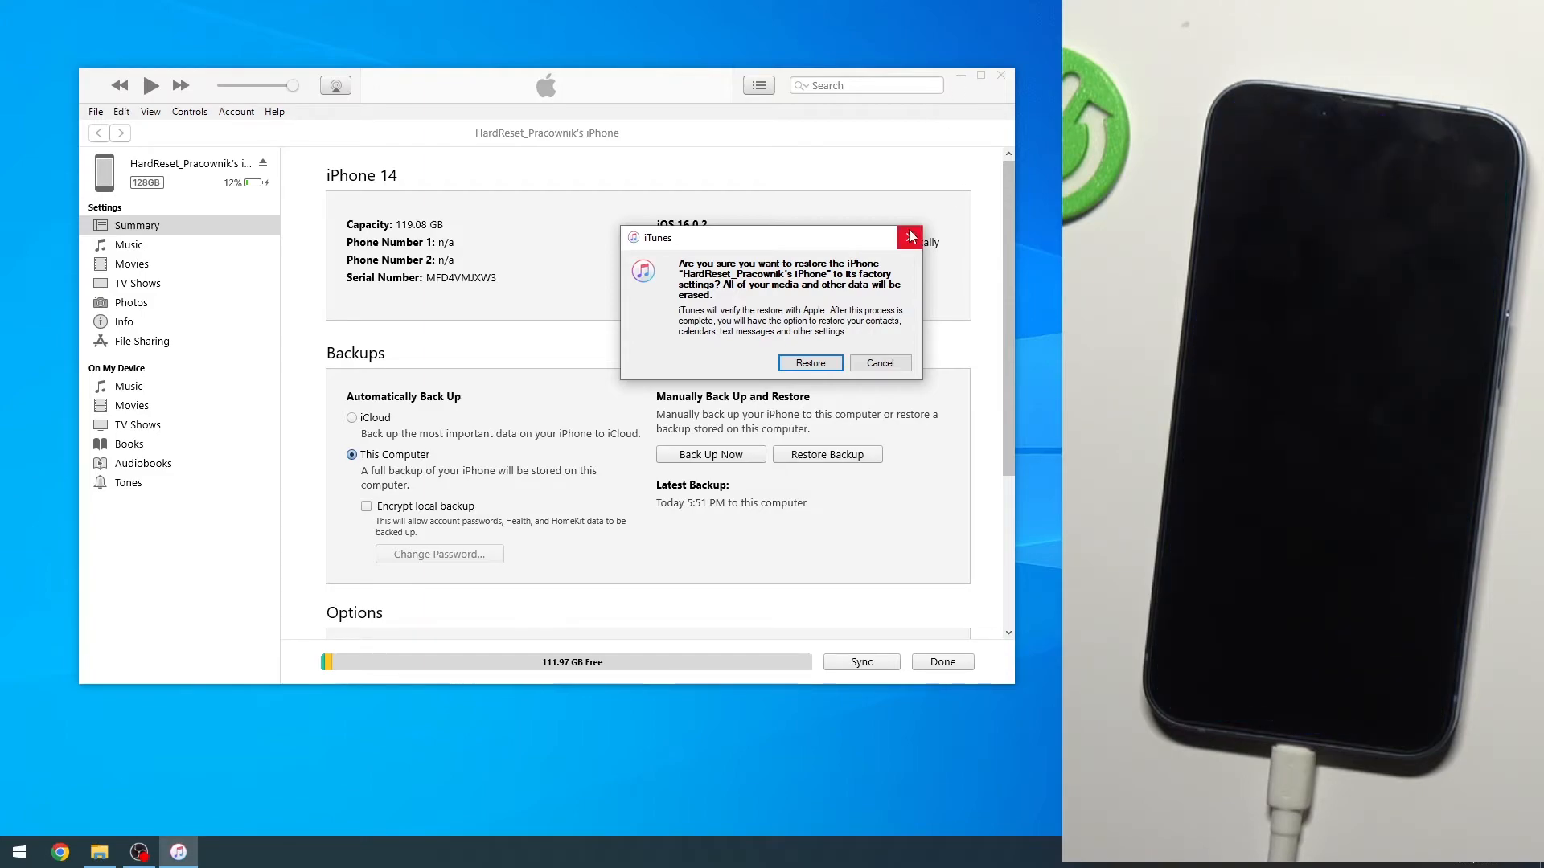
pyautogui.moveTo(1013, 209)
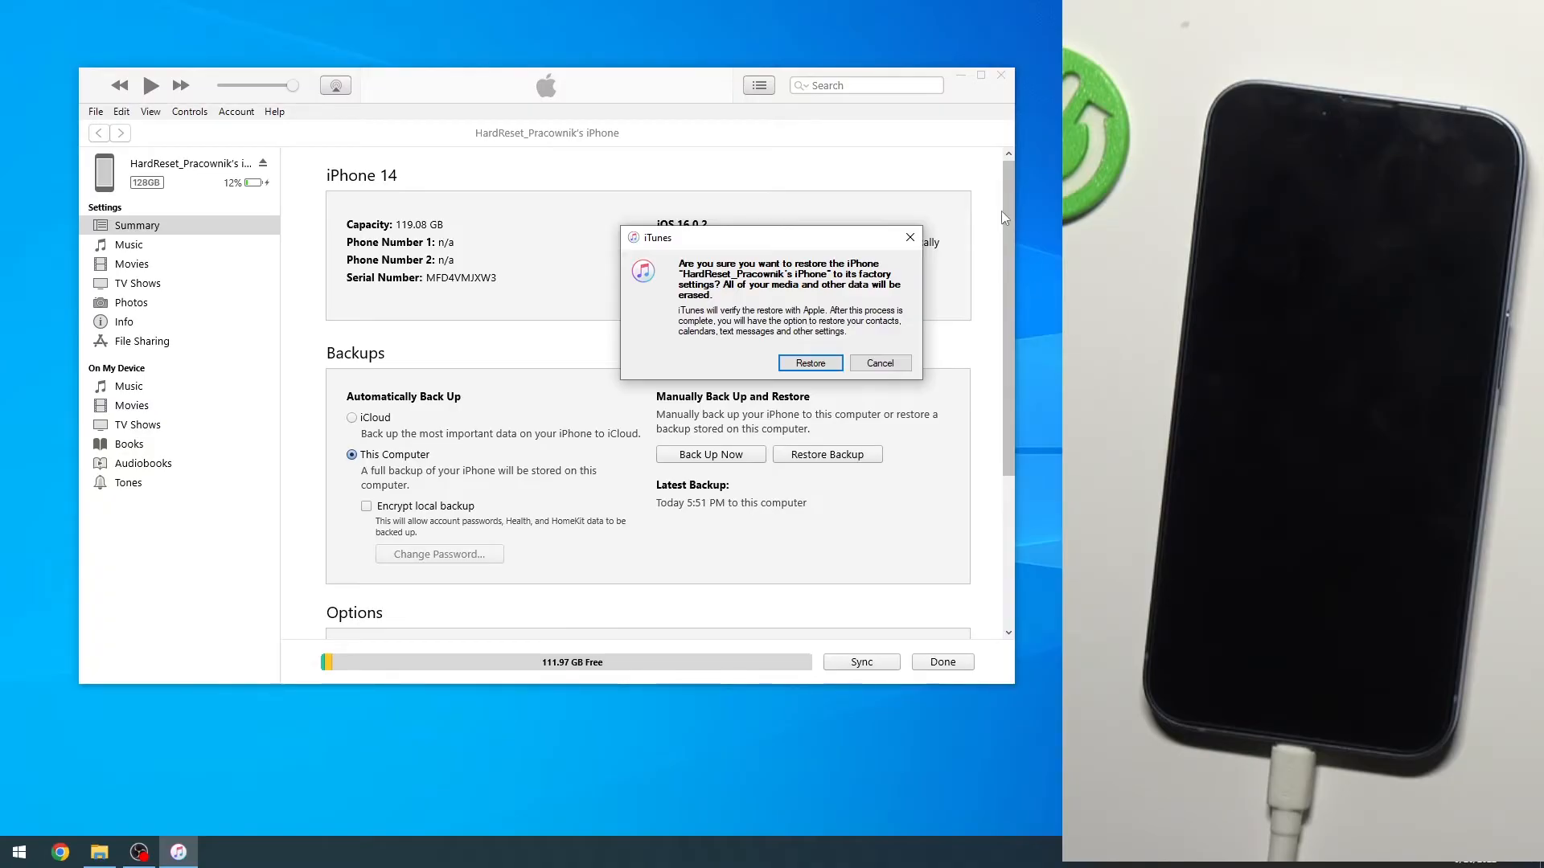
pyautogui.moveTo(961, 746)
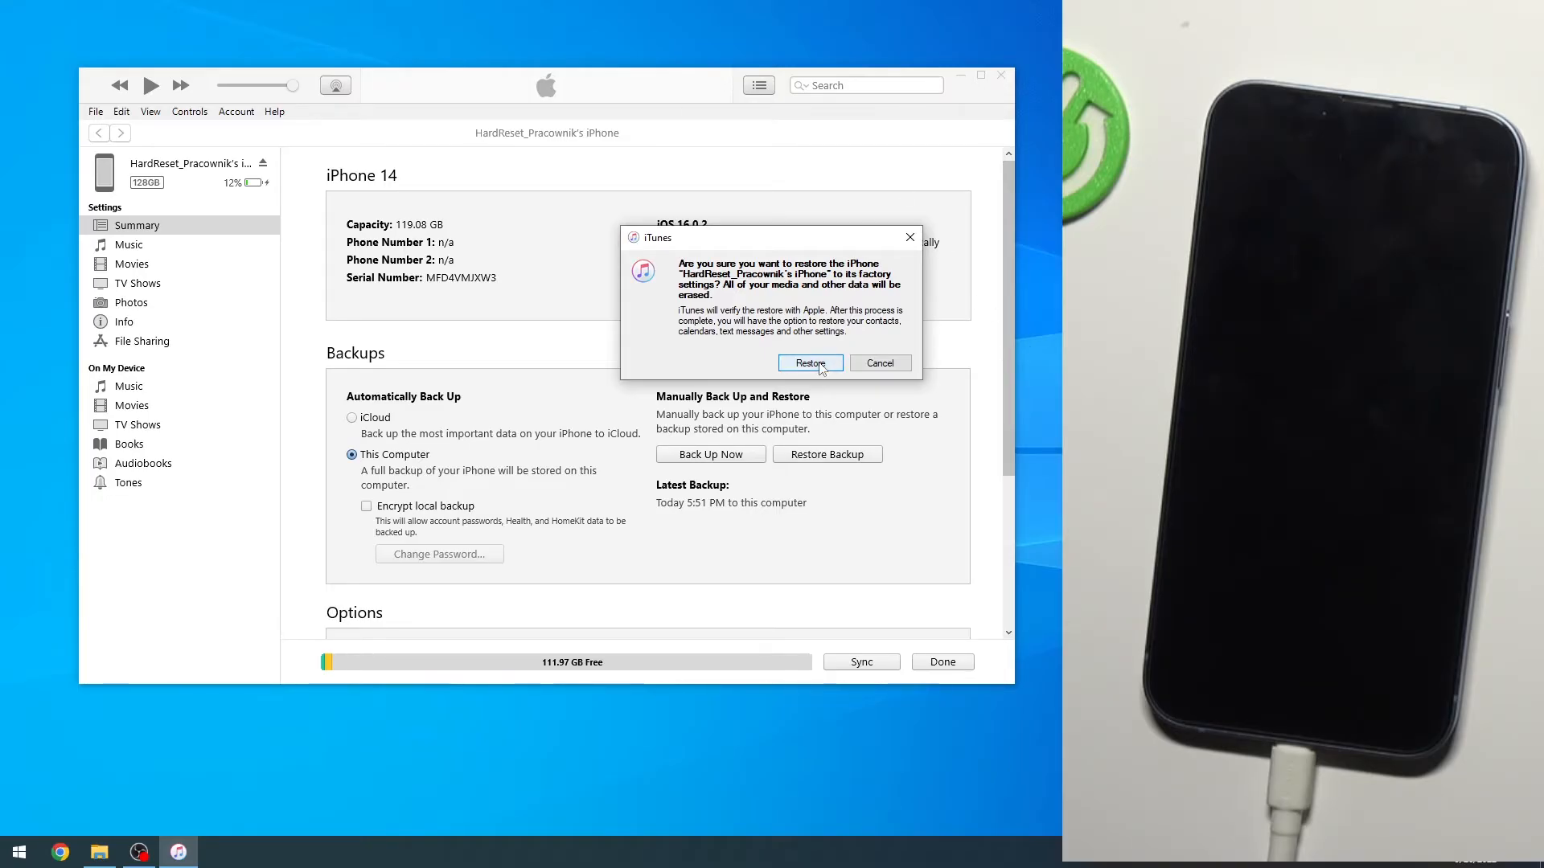
pyautogui.click(810, 362)
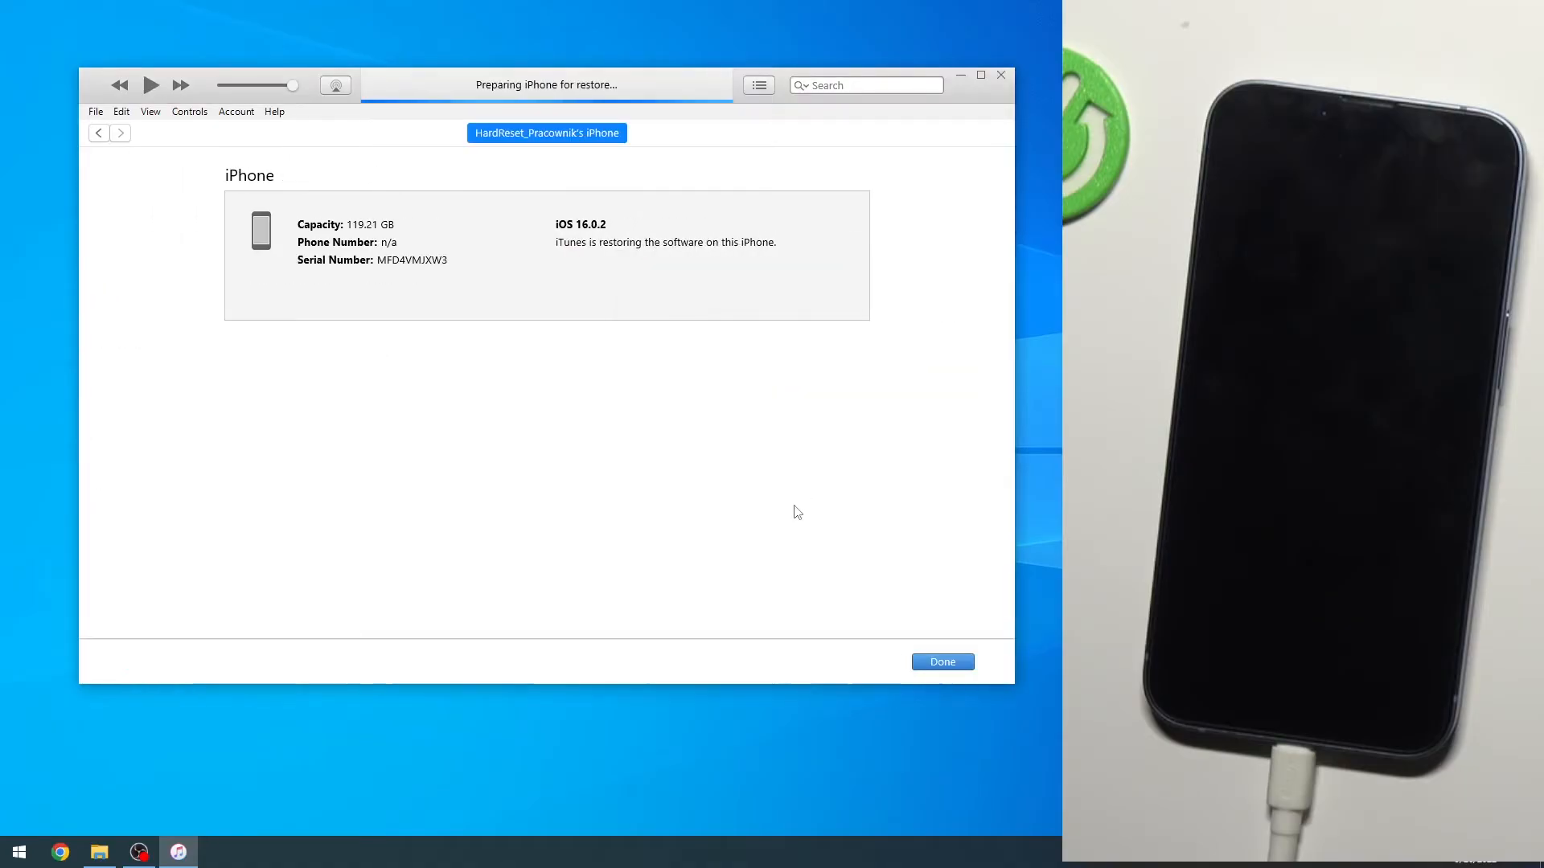